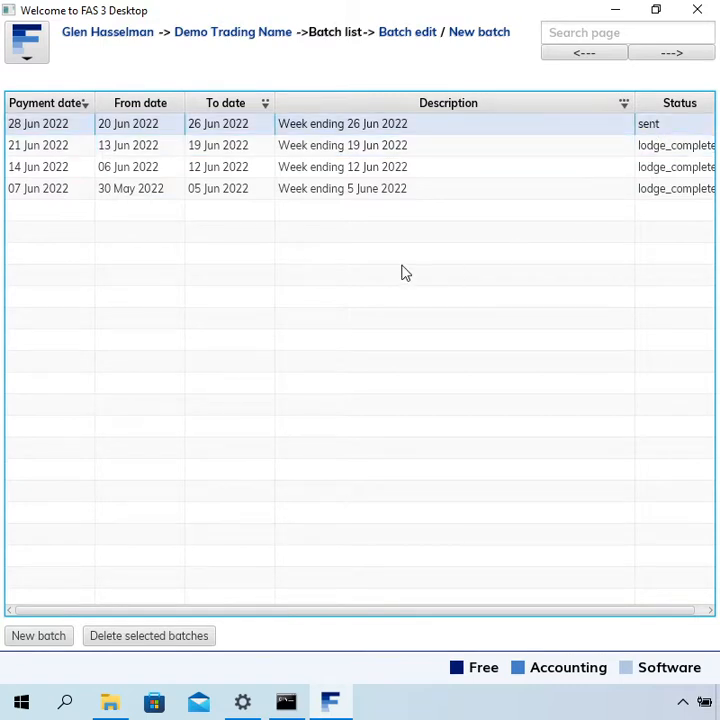
mouse_move(412, 274)
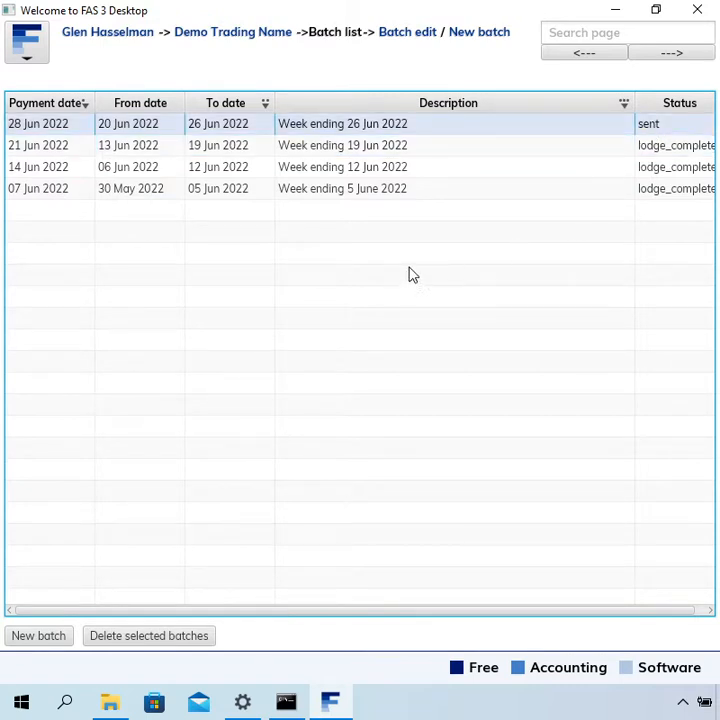
mouse_move(418, 264)
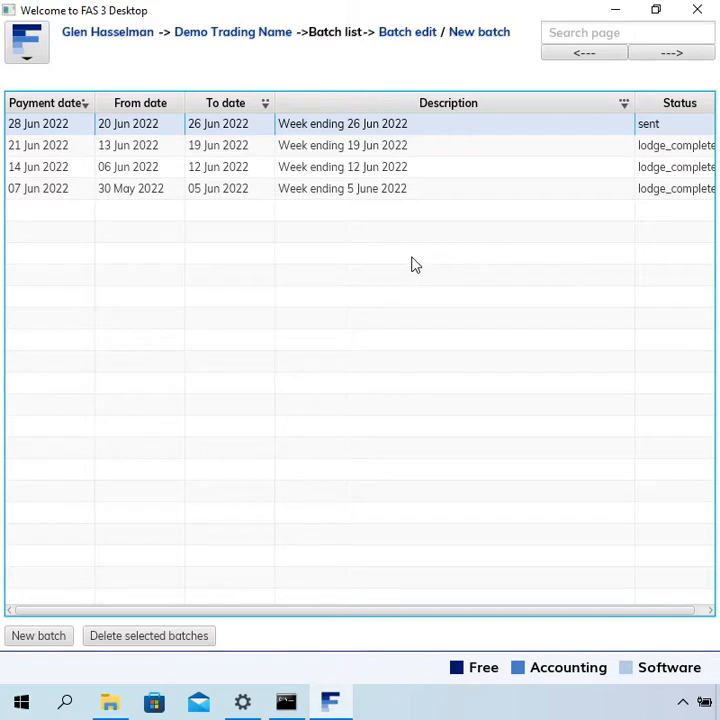
mouse_move(640, 124)
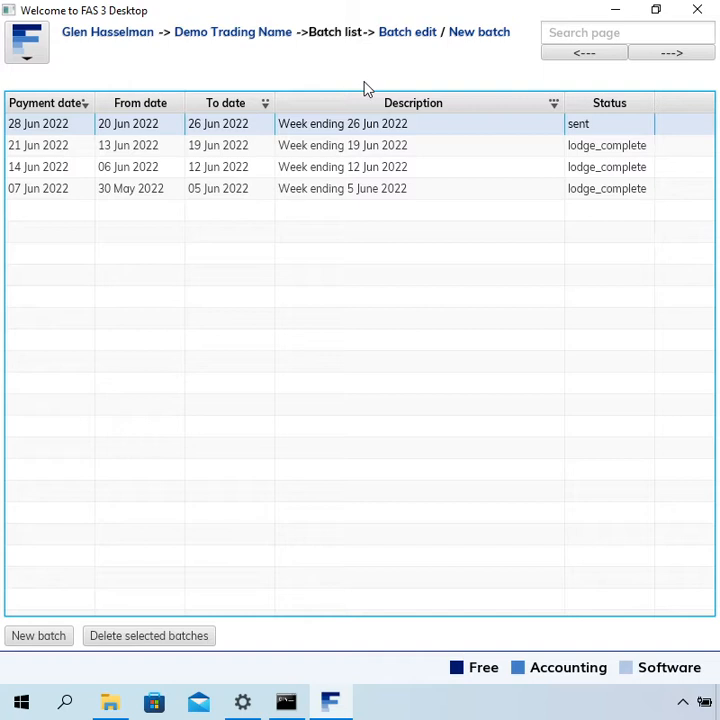
mouse_move(380, 80)
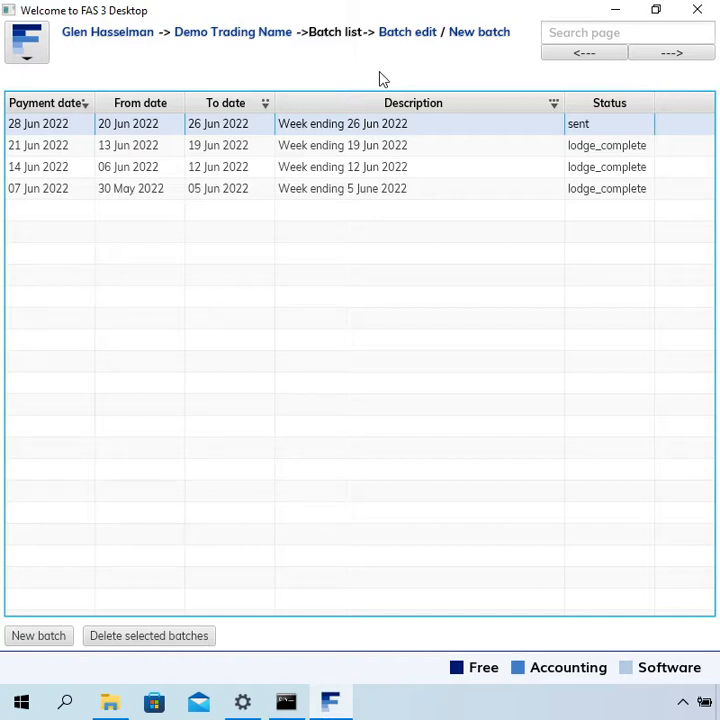
mouse_move(364, 126)
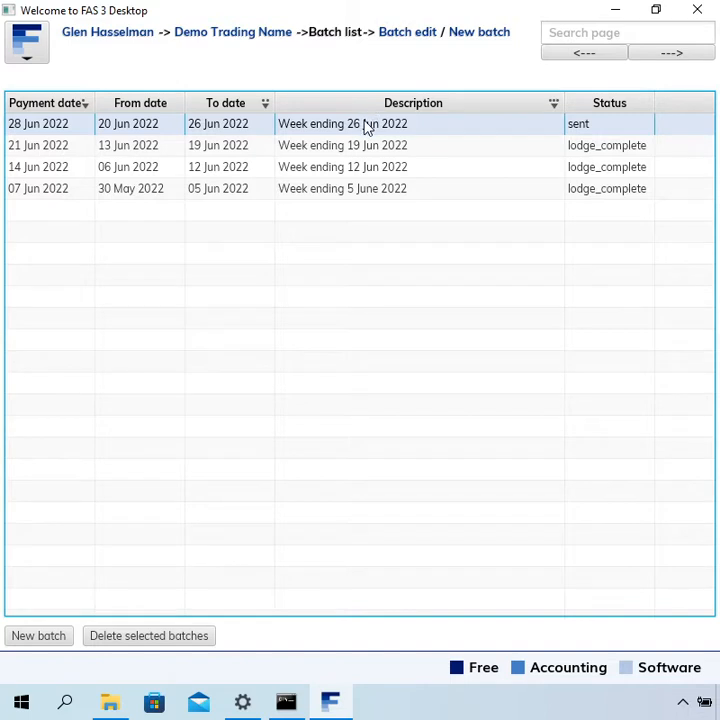
mouse_move(368, 132)
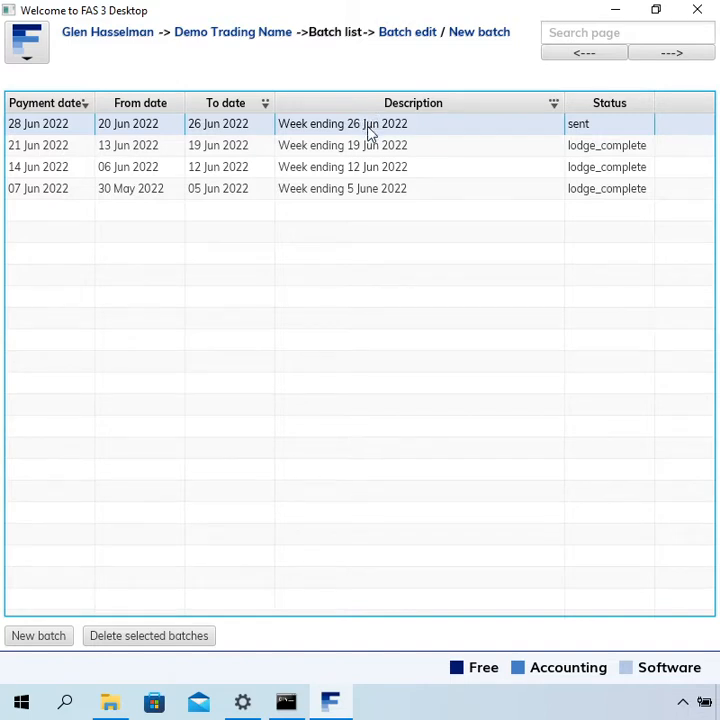
mouse_move(378, 132)
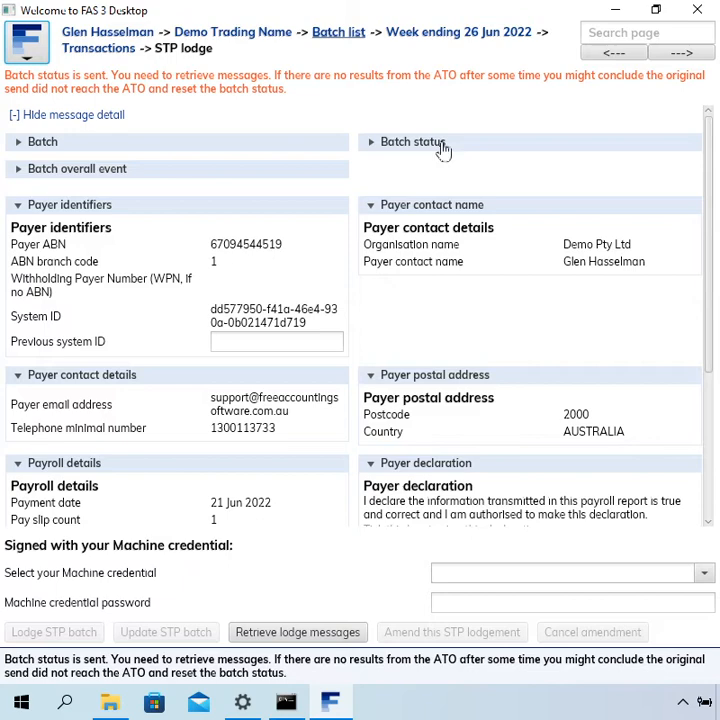
mouse_move(432, 142)
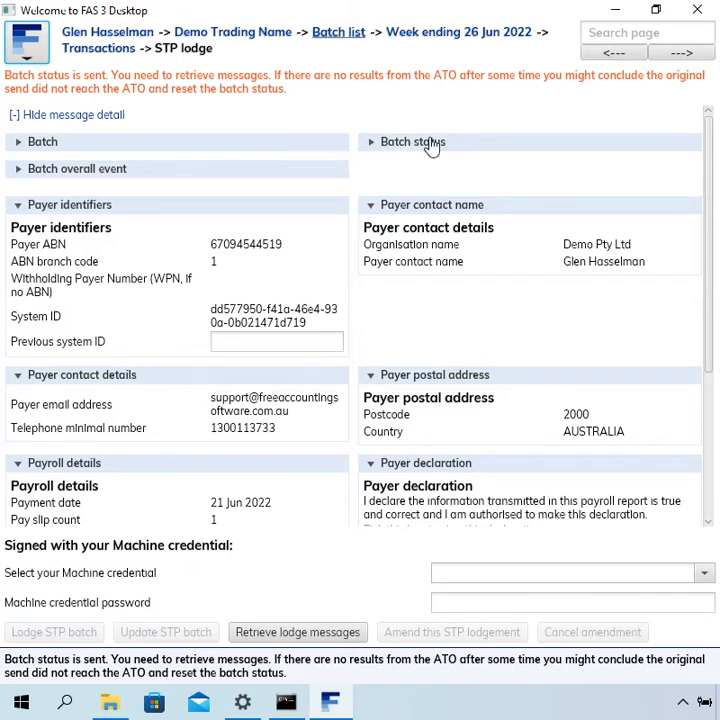
Step: Expand the batch status details to see lodge message IDs and ATO timestamps, then collapse them
left_click(412, 140)
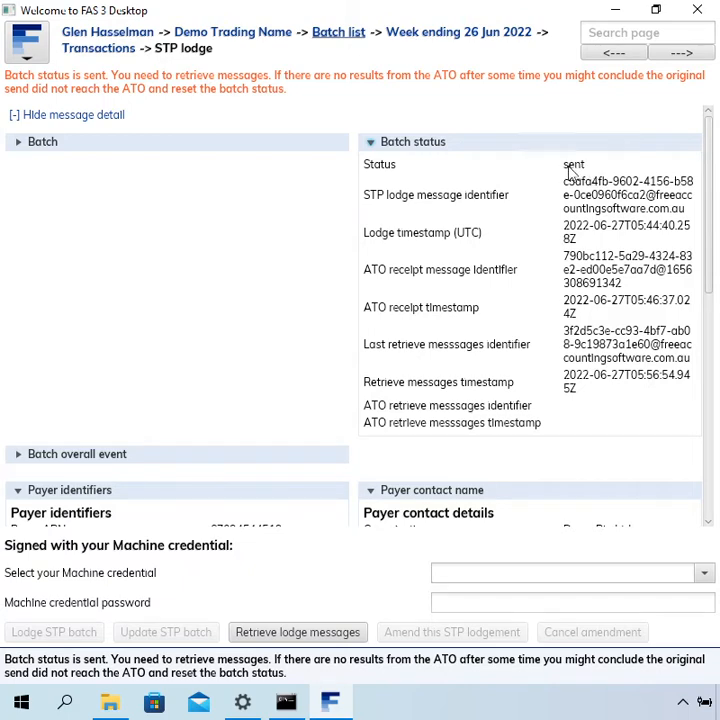
mouse_move(564, 148)
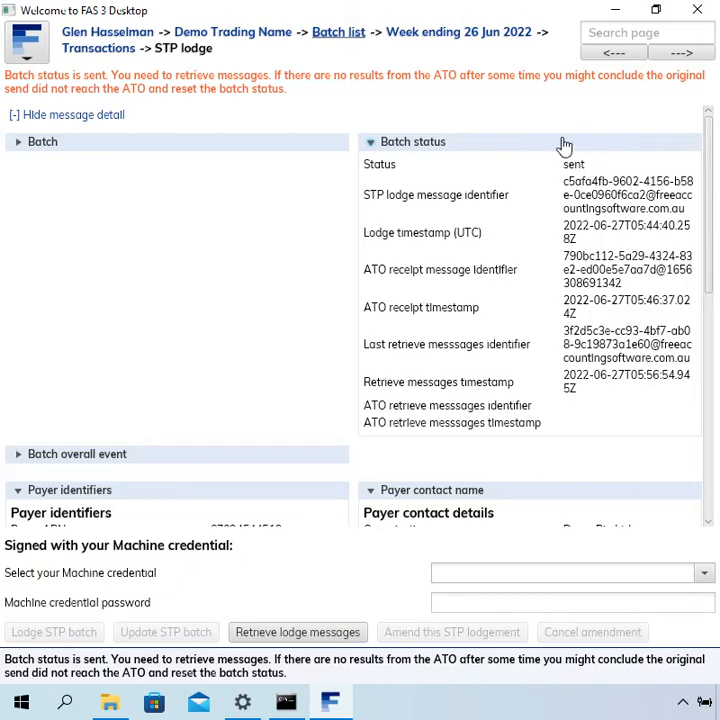
left_click(370, 140)
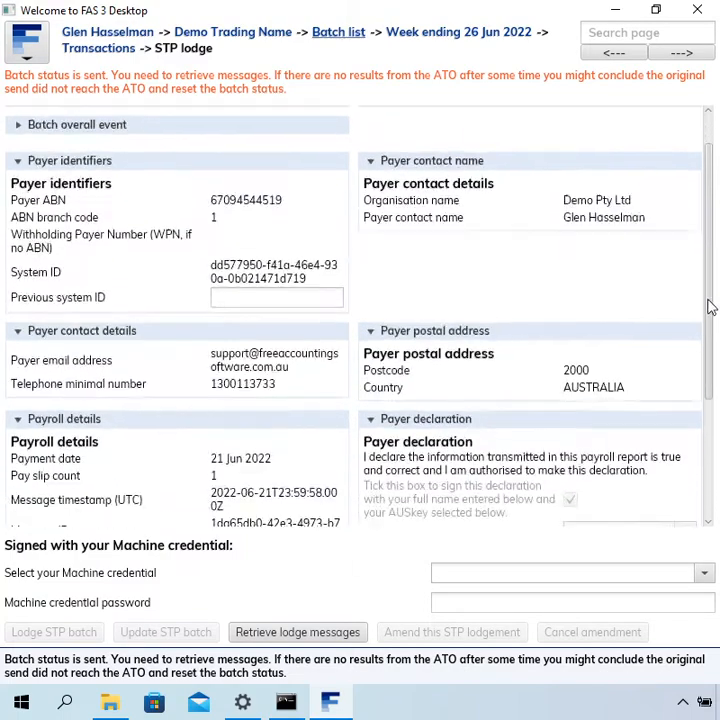
Step: Select the YALACT129 machine credential and enter its password
scroll("down", 3)
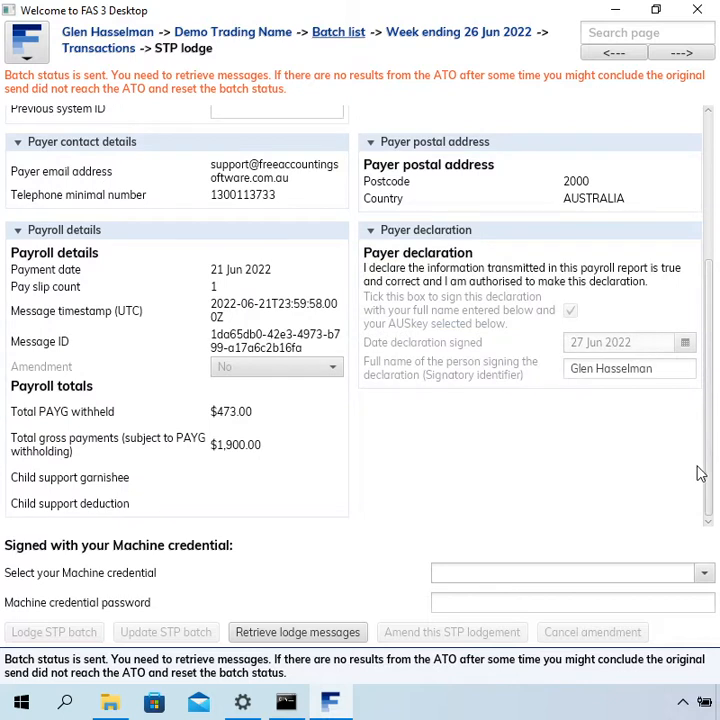
type("6")
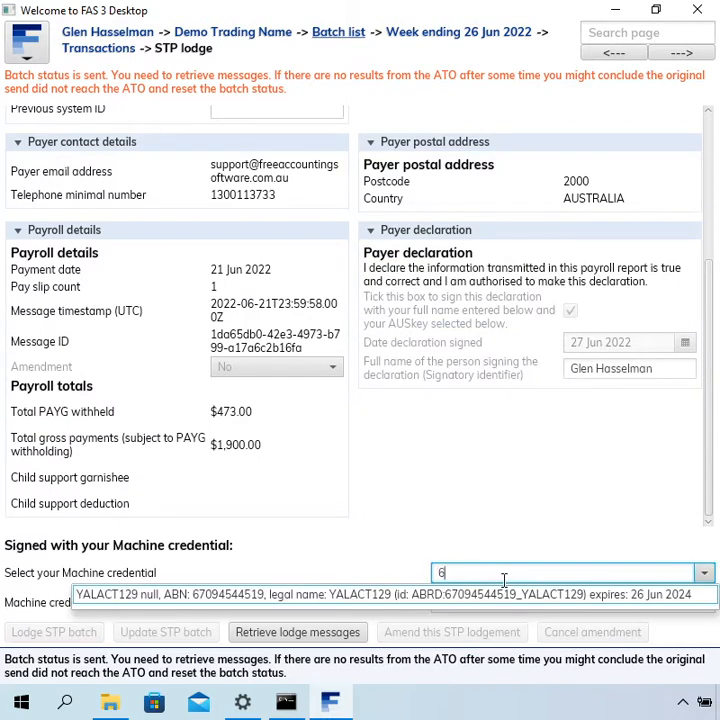
left_click(400, 594)
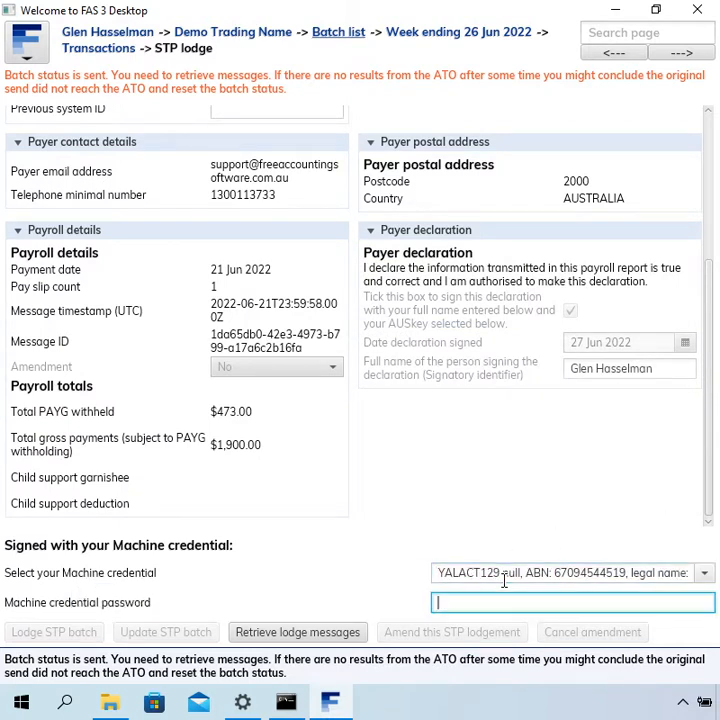
type("*****")
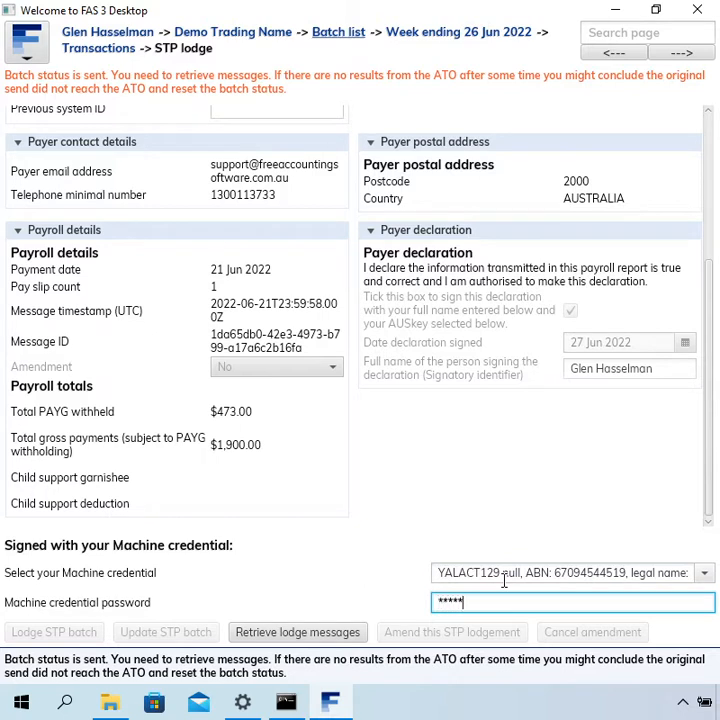
type("*****")
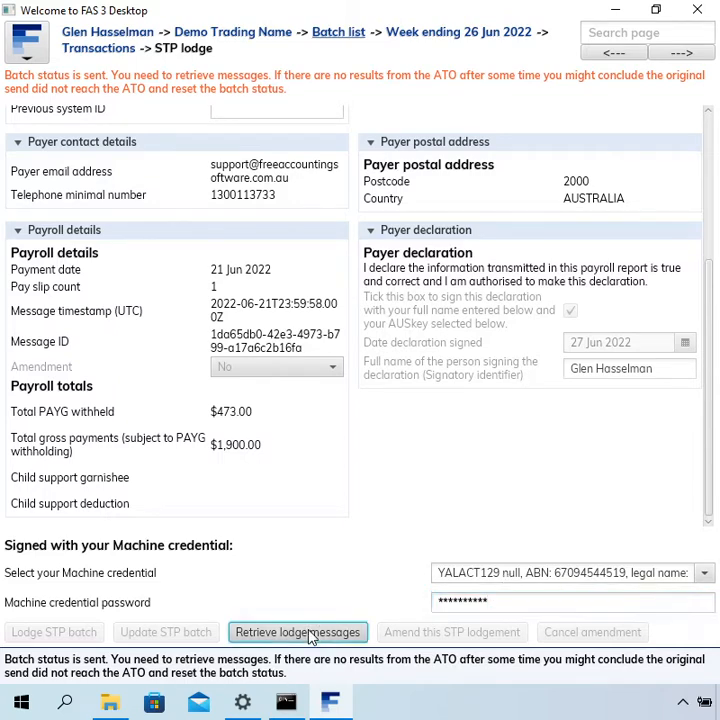
Step: Retrieve the ATO lodge messages, which returns a 'no messages available' warning
left_click(296, 632)
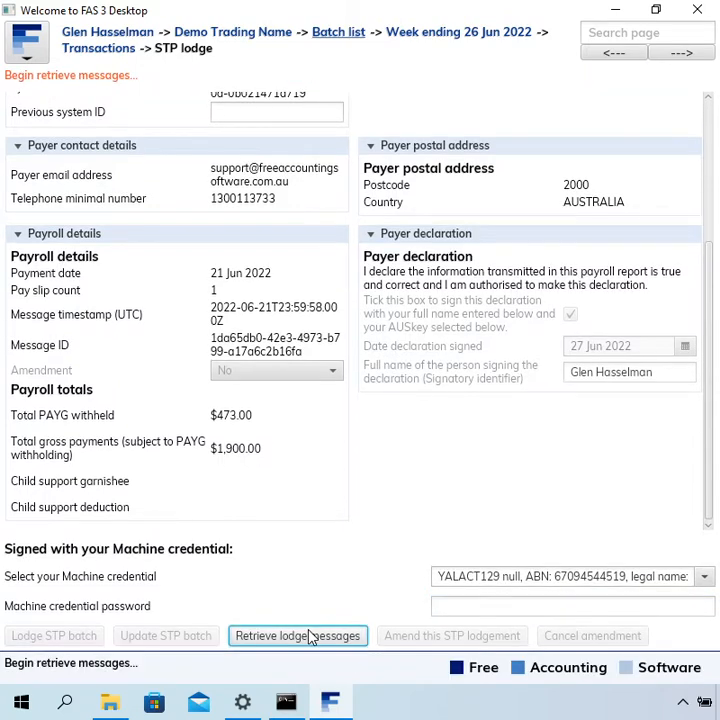
left_click(296, 636)
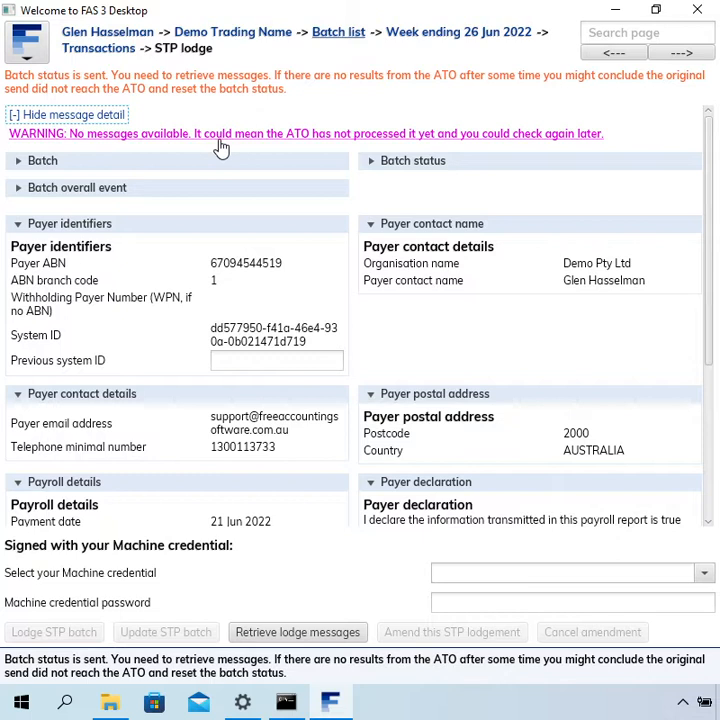
mouse_move(370, 148)
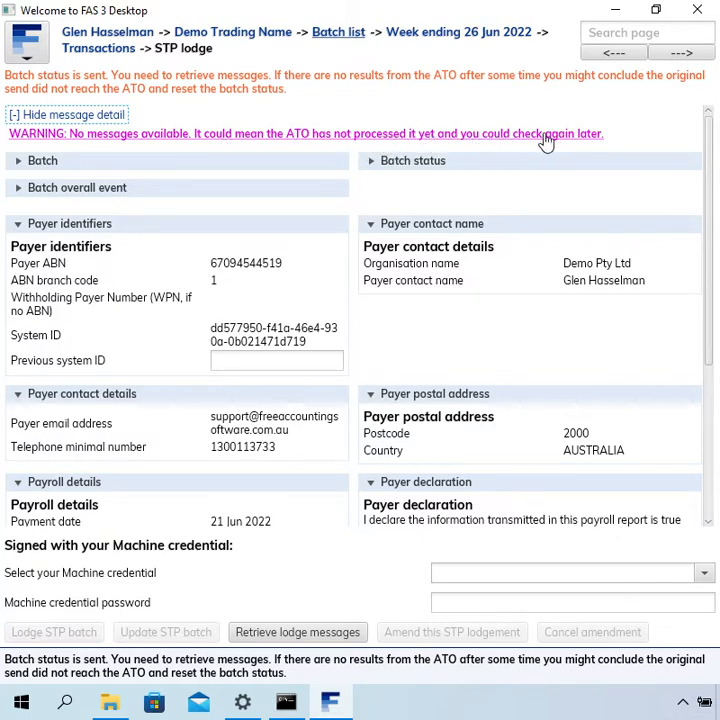
mouse_move(658, 140)
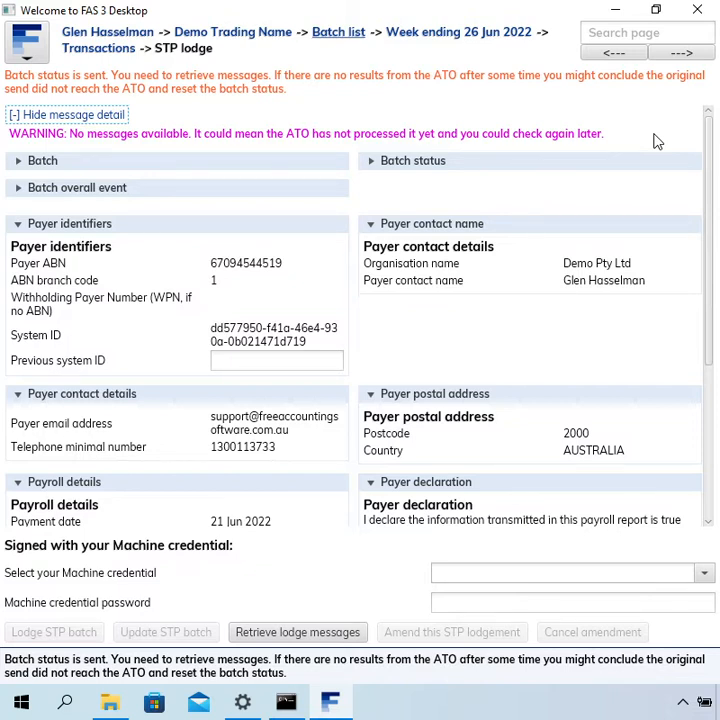
mouse_move(636, 158)
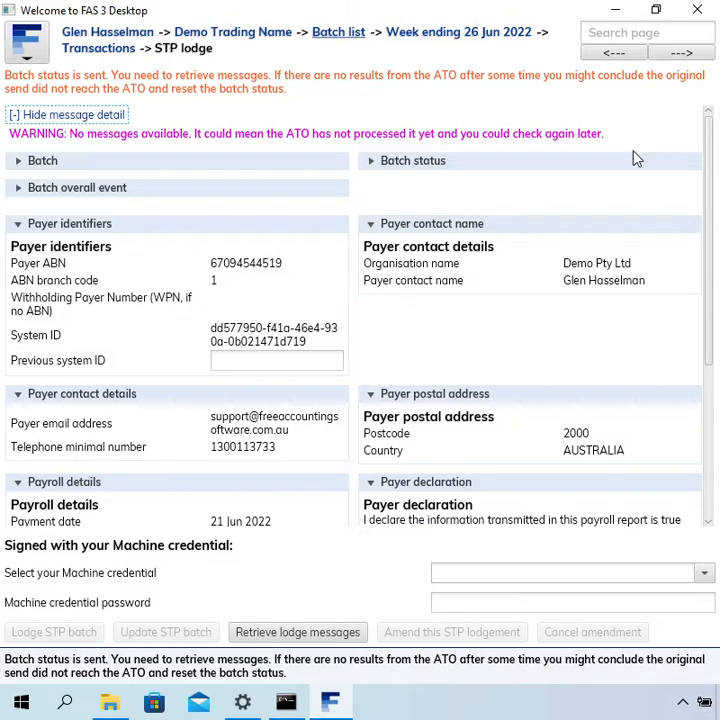
mouse_move(632, 178)
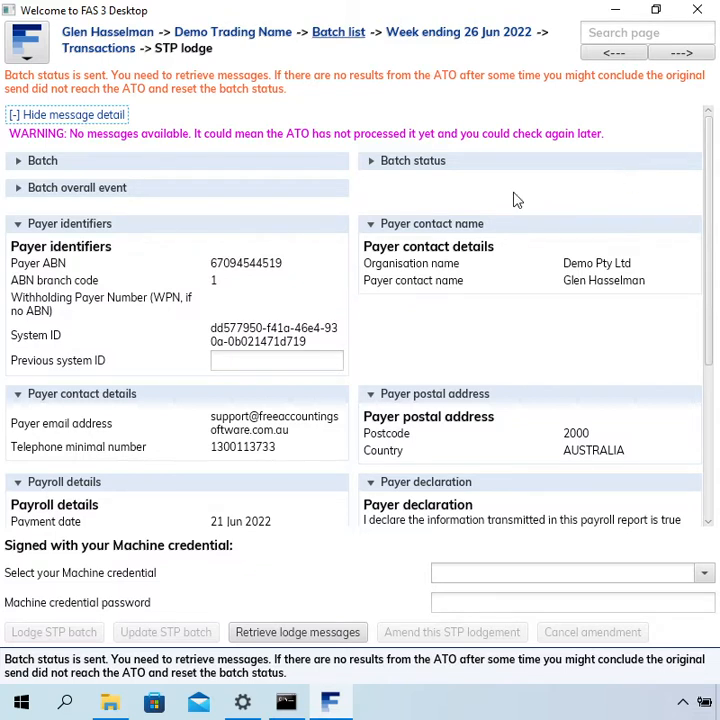
mouse_move(490, 204)
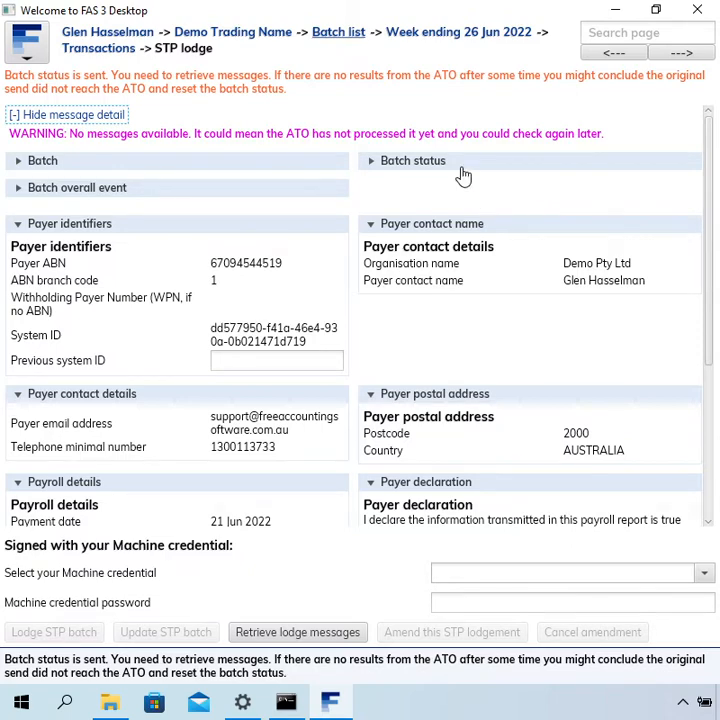
Step: Review the batch status details, then go to the Week ending 26 Jun 2022 batch detail page
left_click(412, 160)
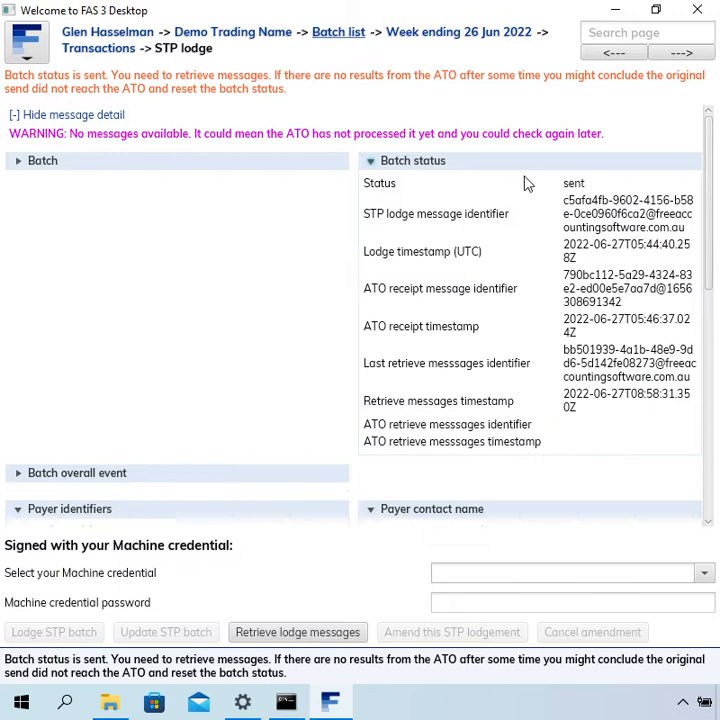
mouse_move(268, 152)
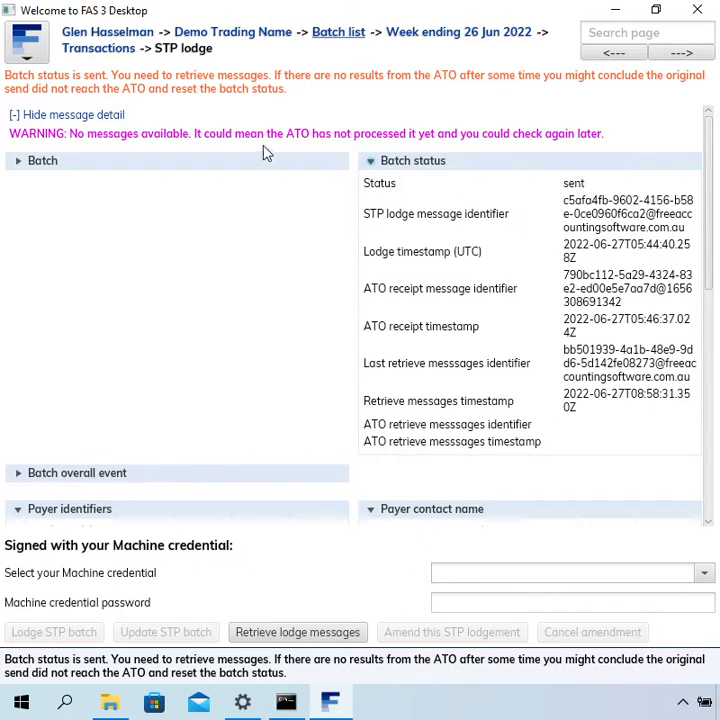
mouse_move(388, 164)
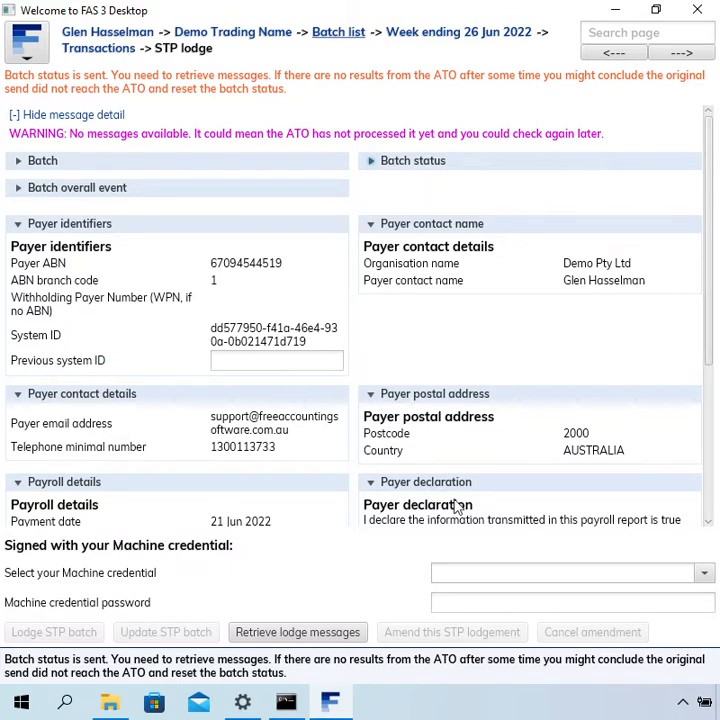
mouse_move(152, 596)
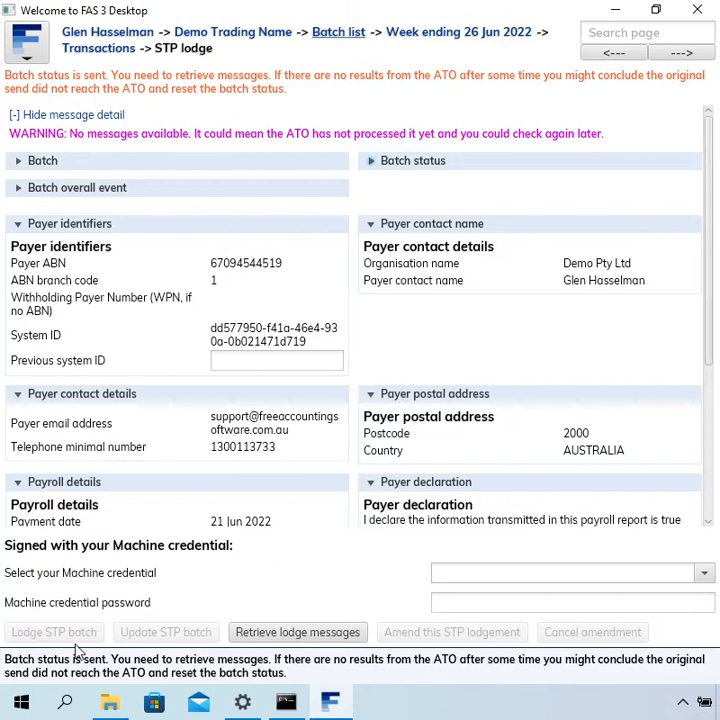
mouse_move(104, 604)
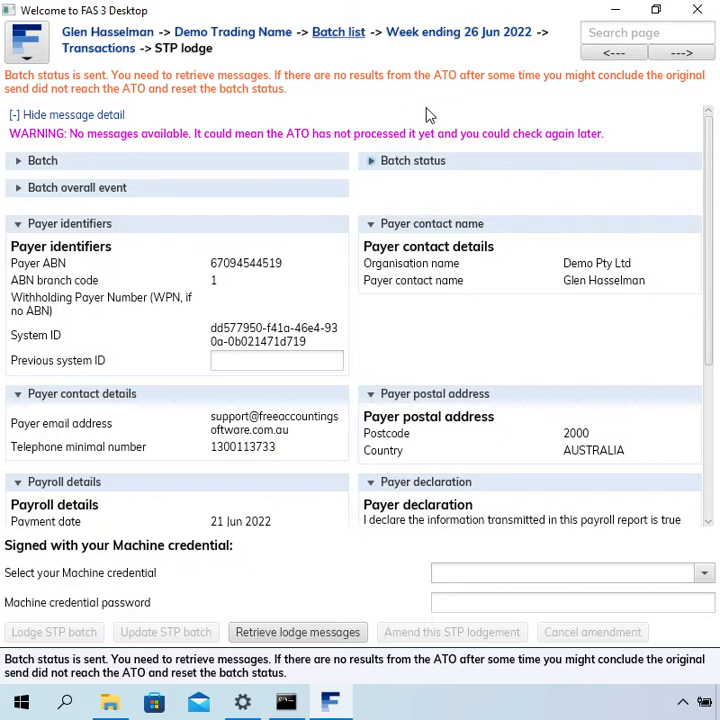
mouse_move(452, 78)
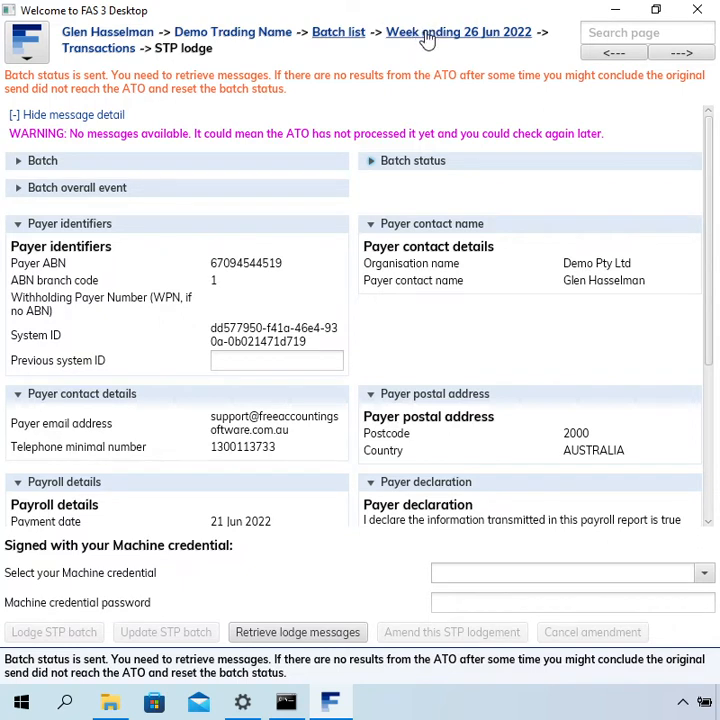
mouse_move(422, 40)
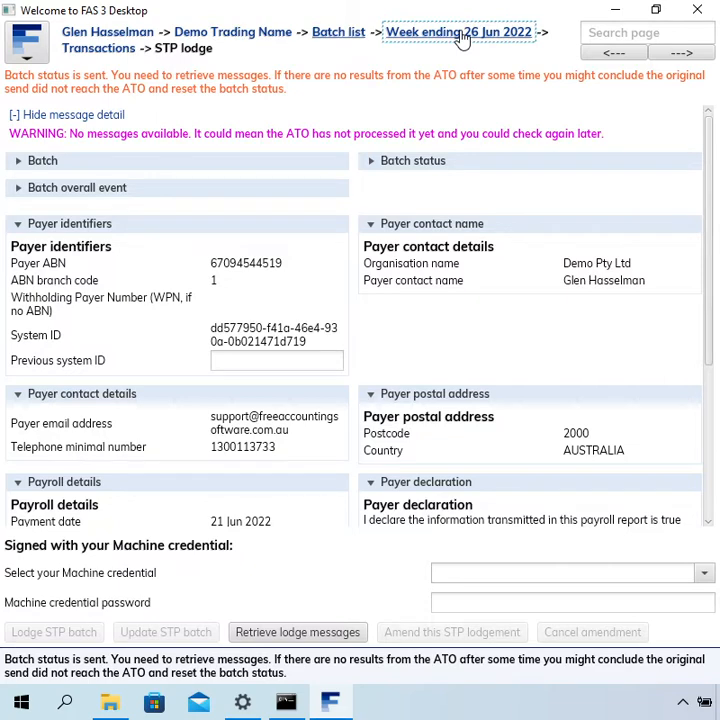
left_click(458, 32)
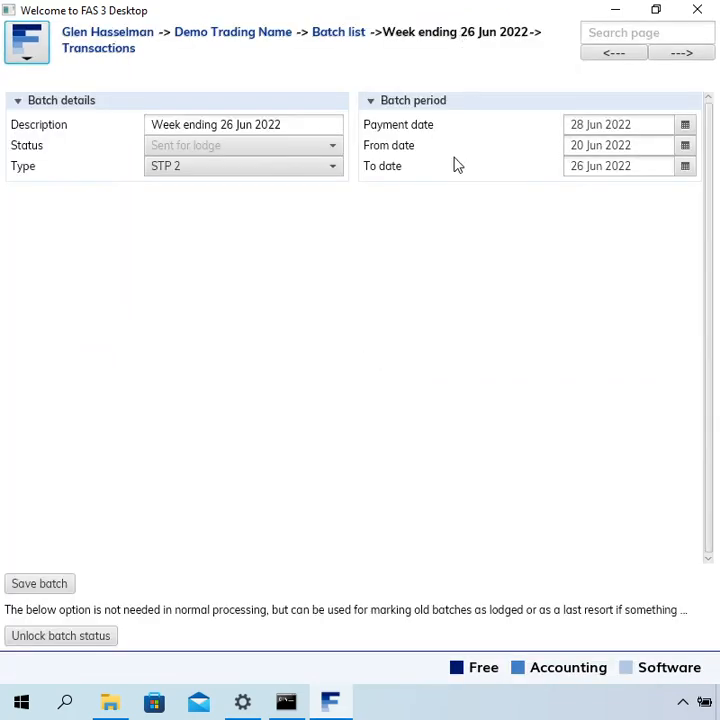
mouse_move(464, 150)
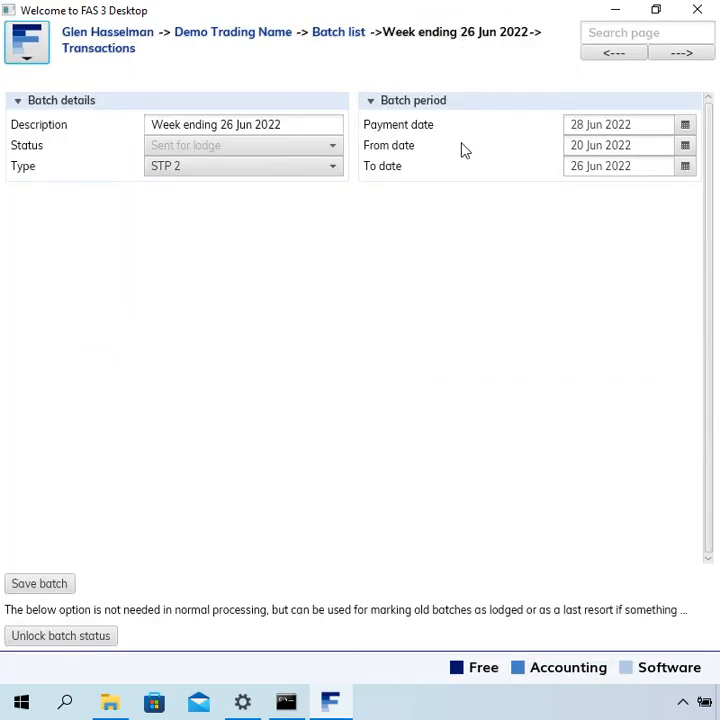
mouse_move(476, 148)
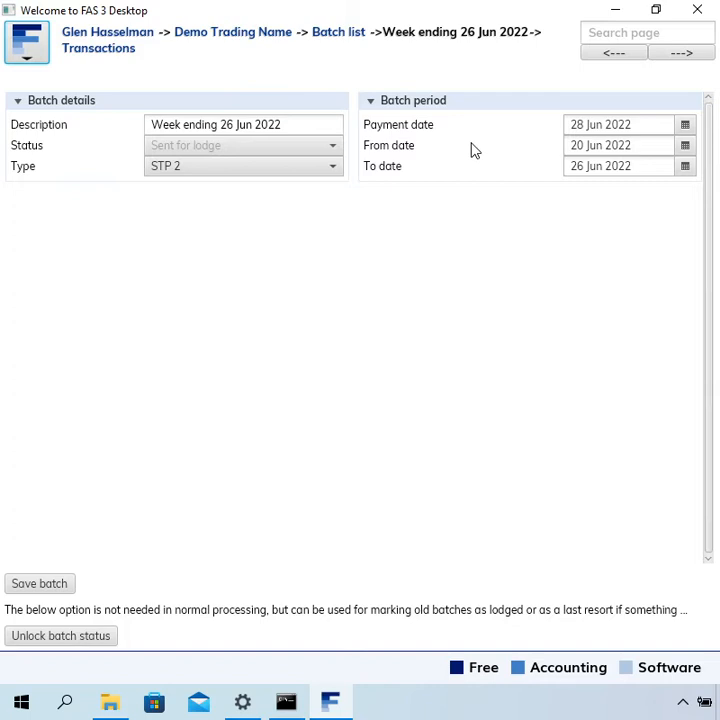
mouse_move(48, 160)
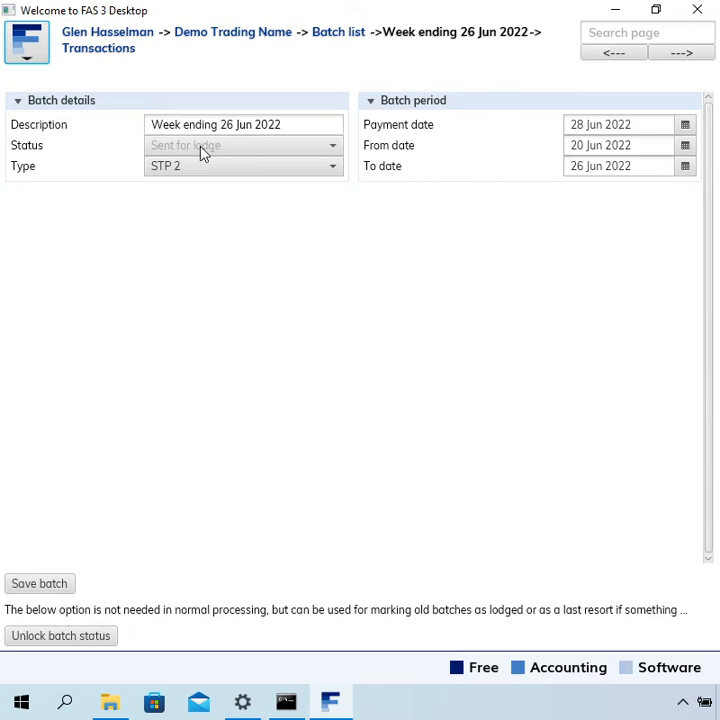
mouse_move(252, 152)
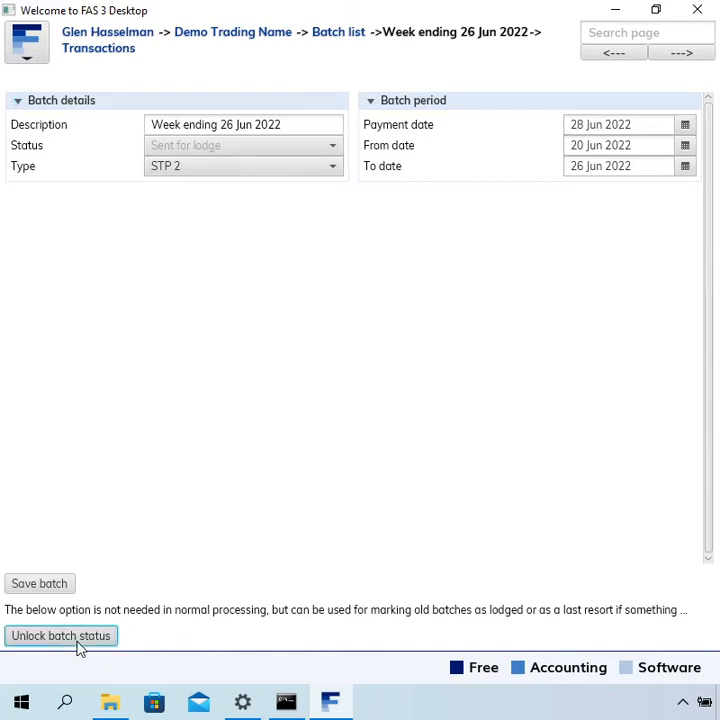
Step: Unlock the batch status so 'Sent for lodge' becomes editable
left_click(60, 636)
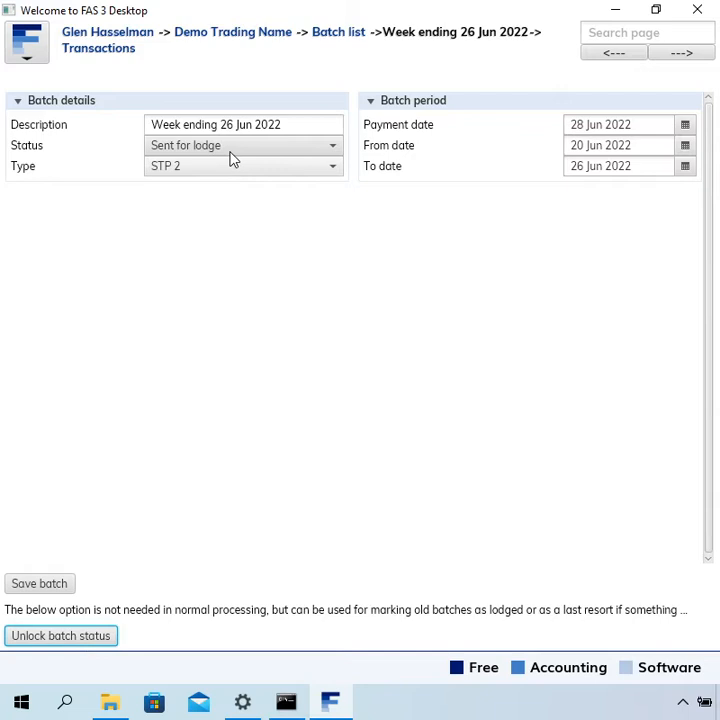
mouse_move(228, 236)
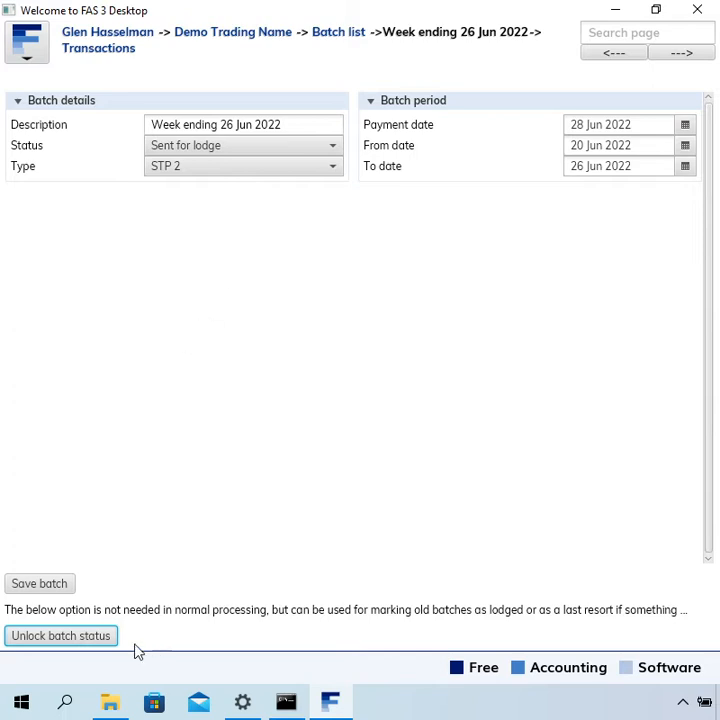
mouse_move(292, 362)
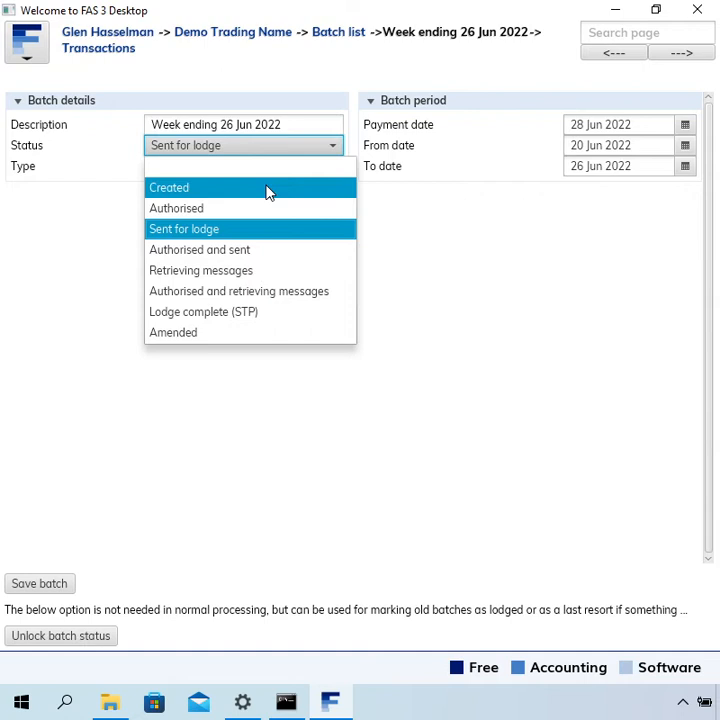
Step: Change the batch status to Created and save the batch
left_click(168, 188)
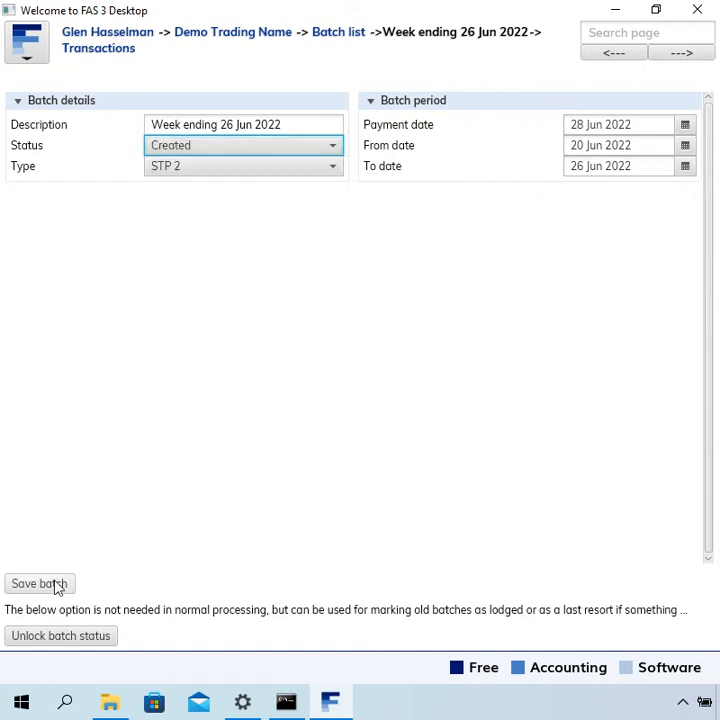
left_click(40, 584)
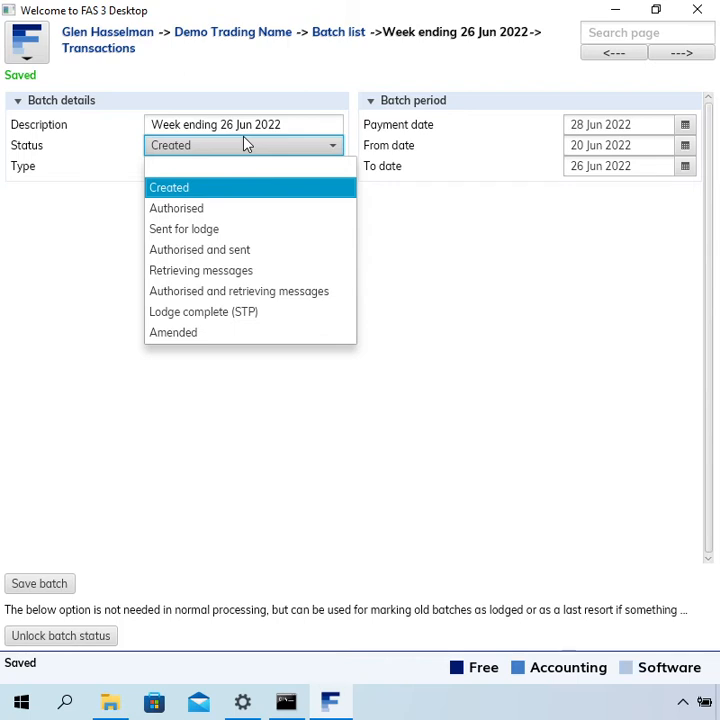
mouse_move(176, 208)
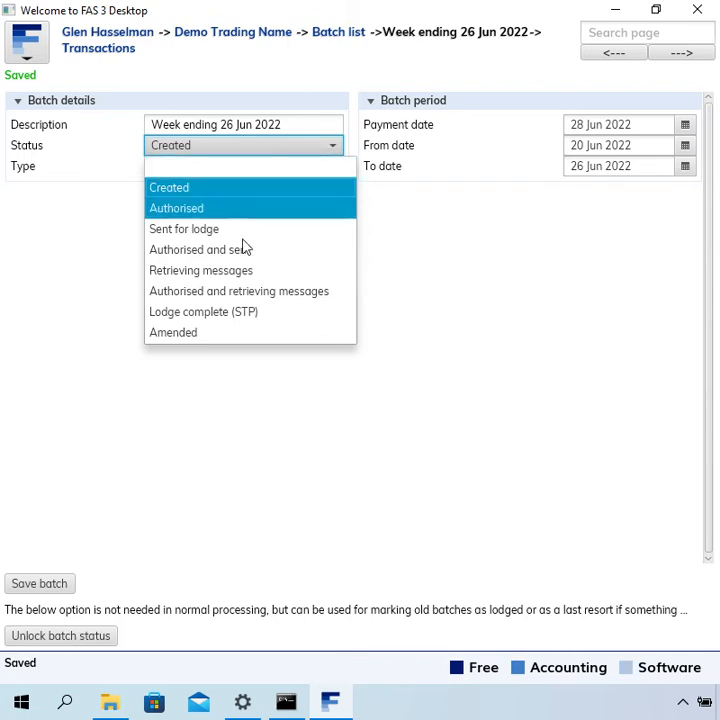
mouse_move(244, 332)
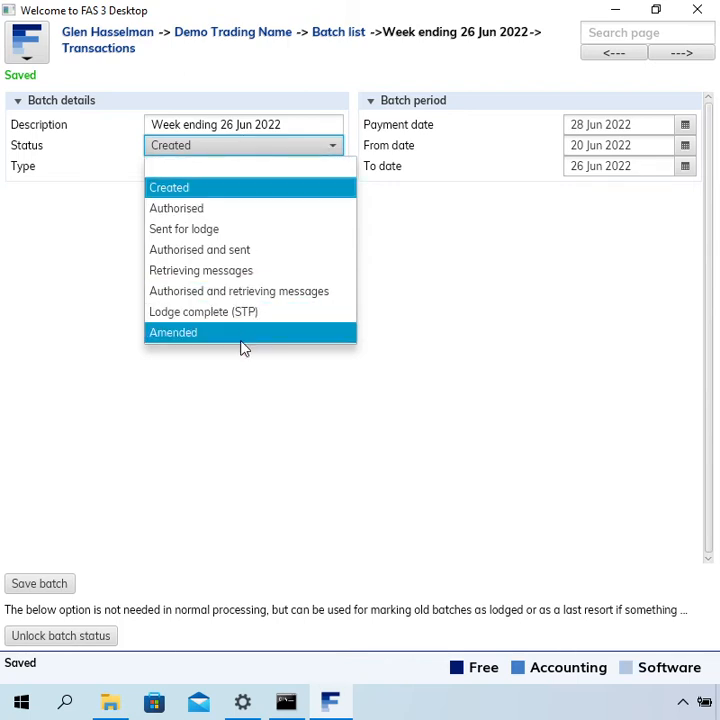
mouse_move(98, 236)
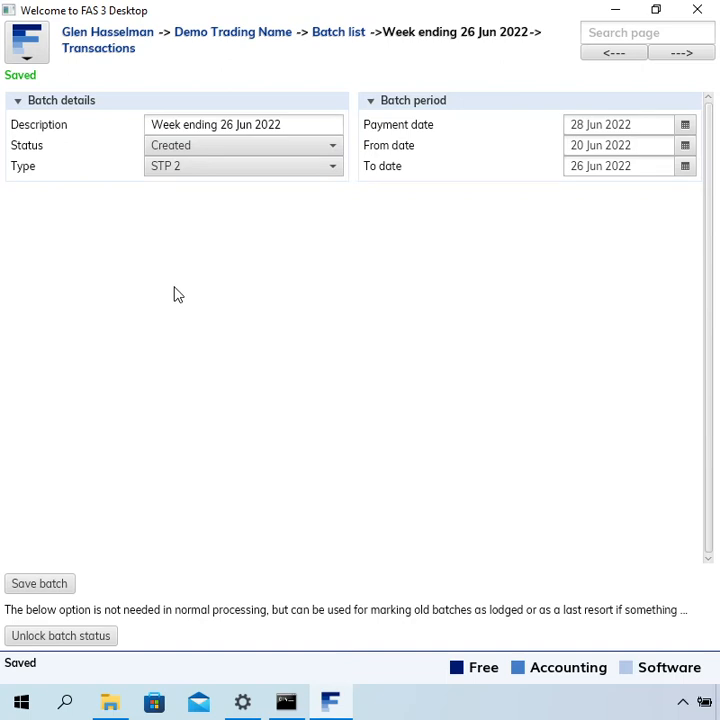
mouse_move(98, 48)
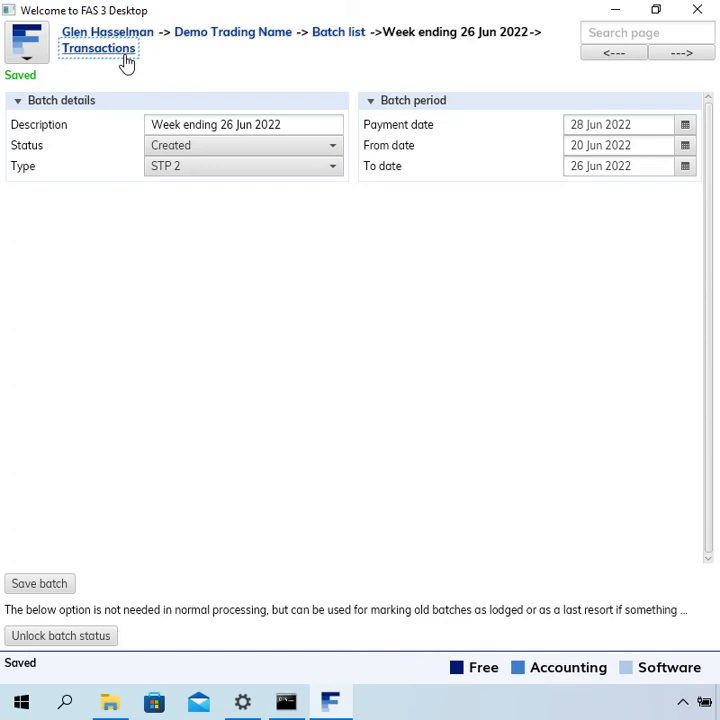
Step: Return to the batch's STP lodge page via its transactions list
left_click(96, 48)
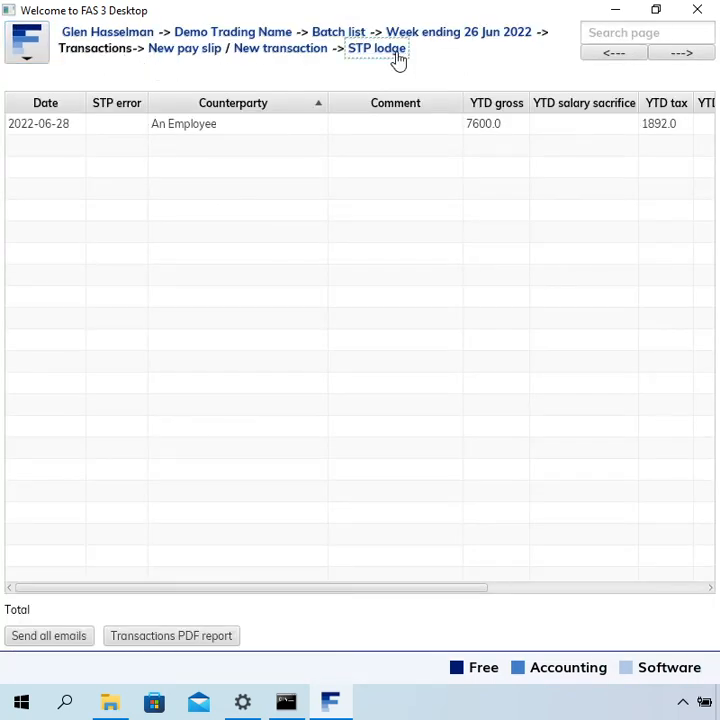
left_click(376, 48)
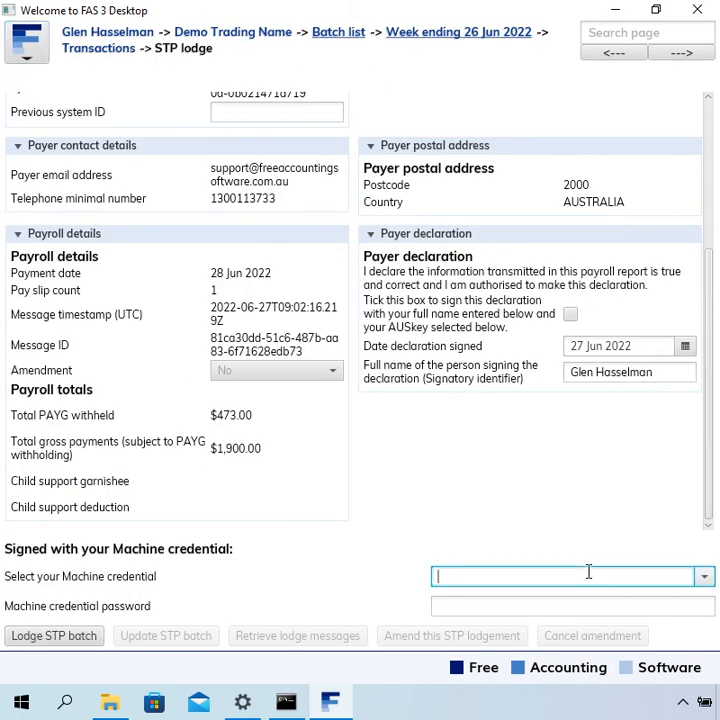
Step: Select the machine credential (6709), enter its password and tick the payer declaration
type("6709")
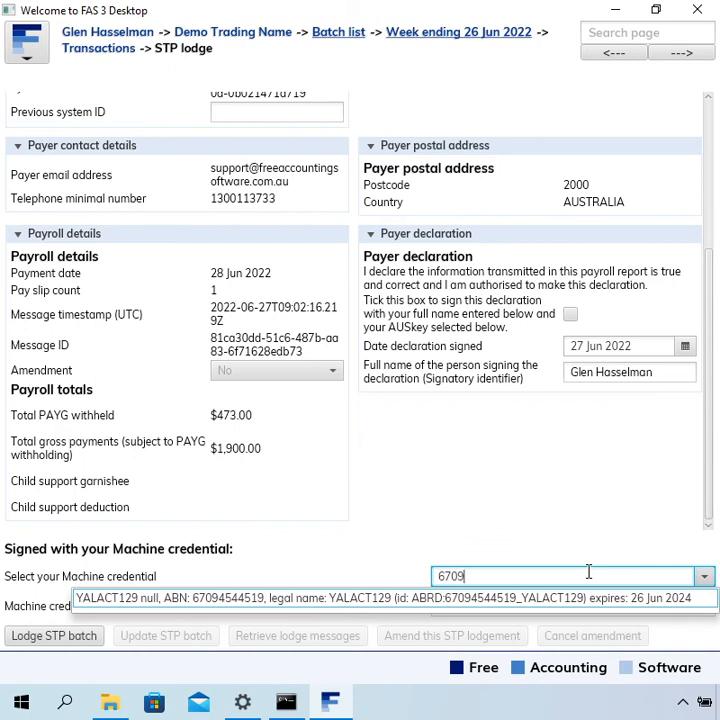
left_click(400, 598)
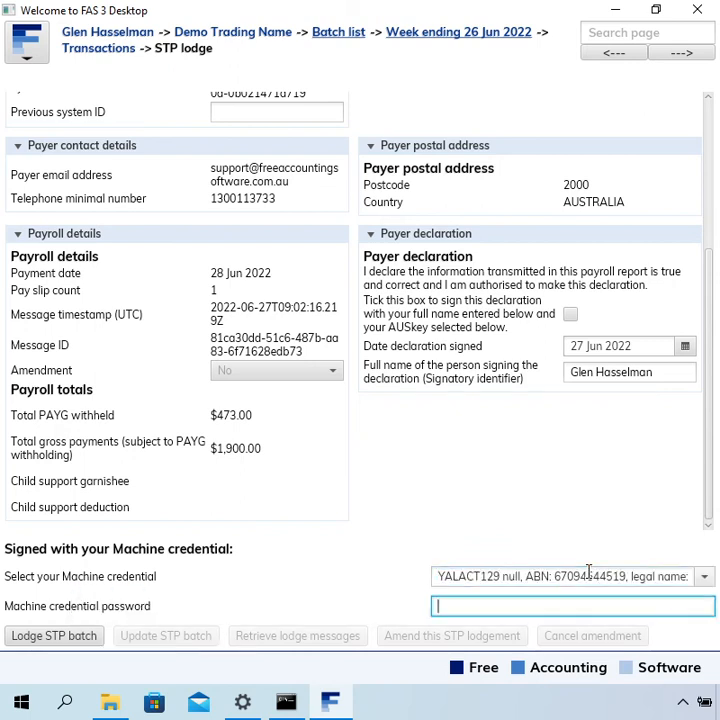
type("*********")
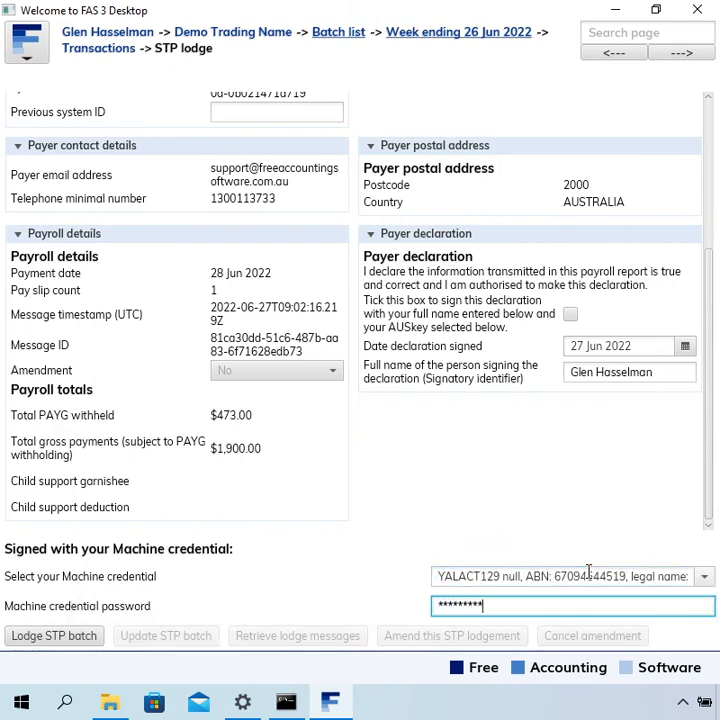
left_click(54, 636)
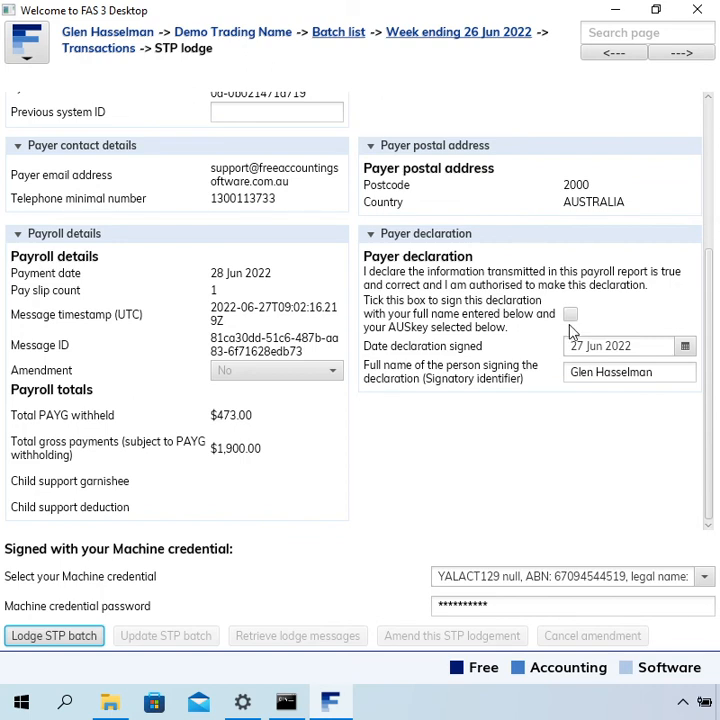
left_click(570, 314)
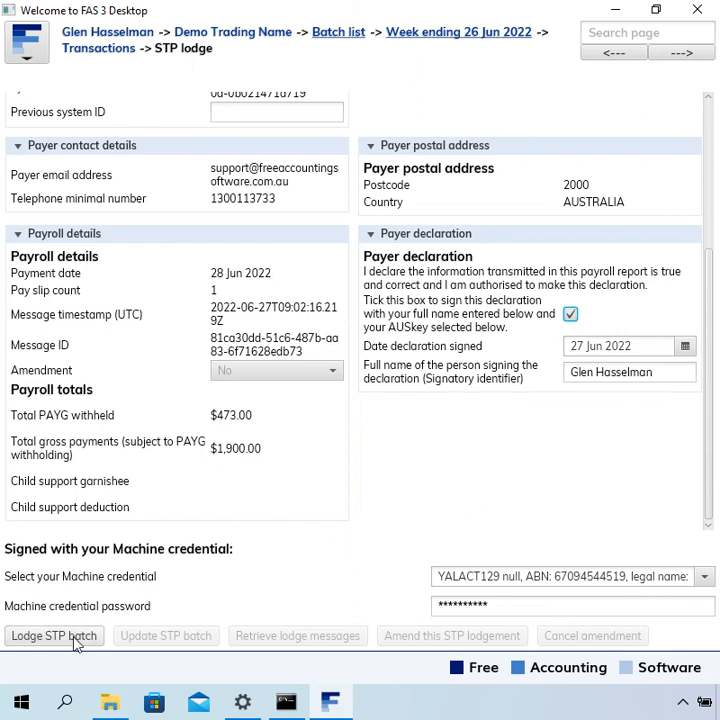
Step: Lodge the STP batch to the ATO so the page reports it sent and auto-refreshing
left_click(54, 636)
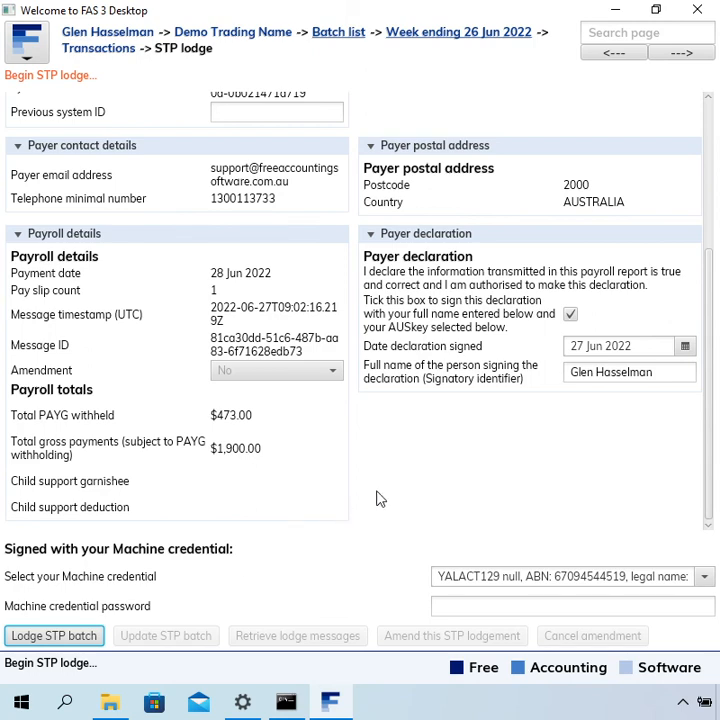
left_click(52, 636)
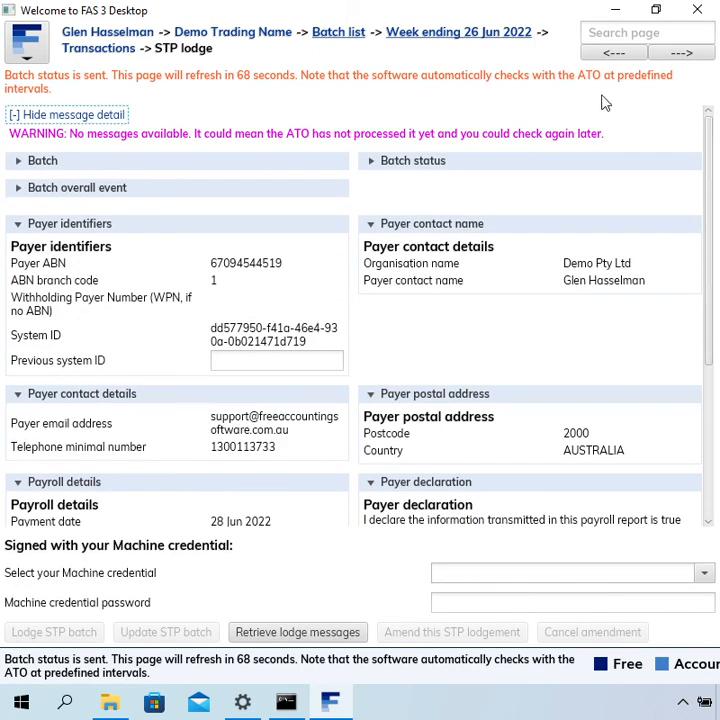
mouse_move(120, 90)
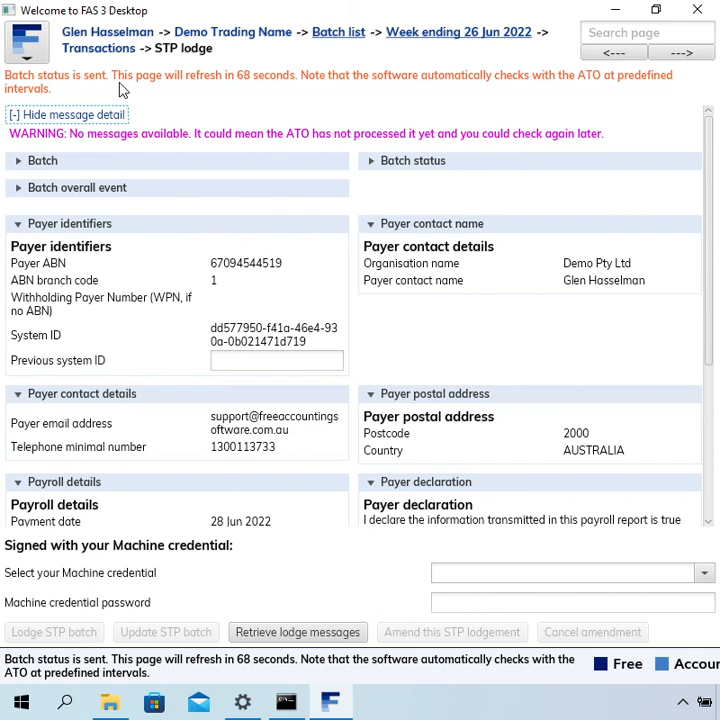
mouse_move(220, 96)
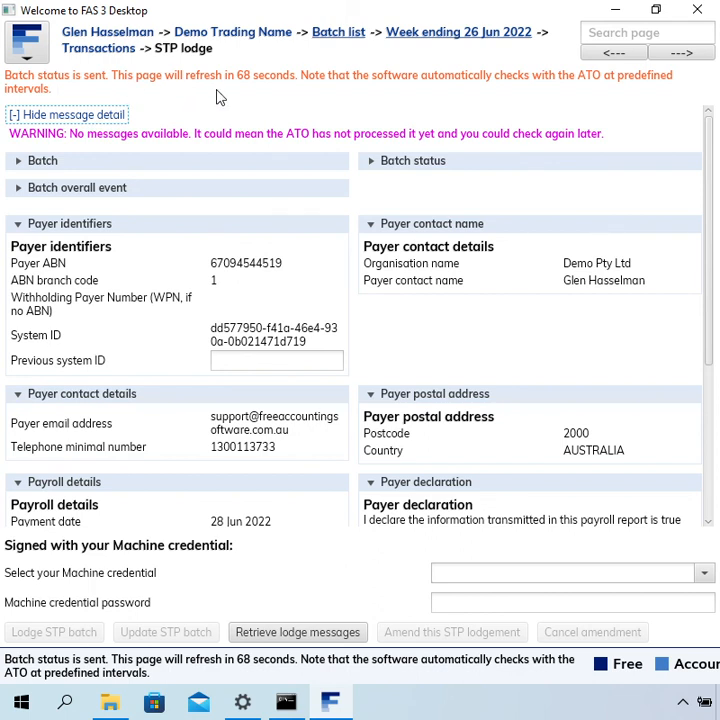
mouse_move(268, 96)
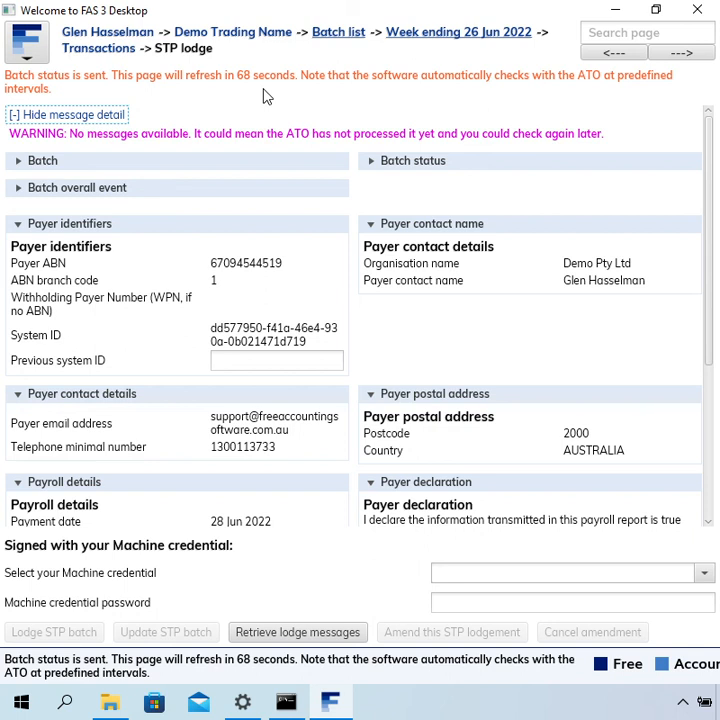
mouse_move(288, 92)
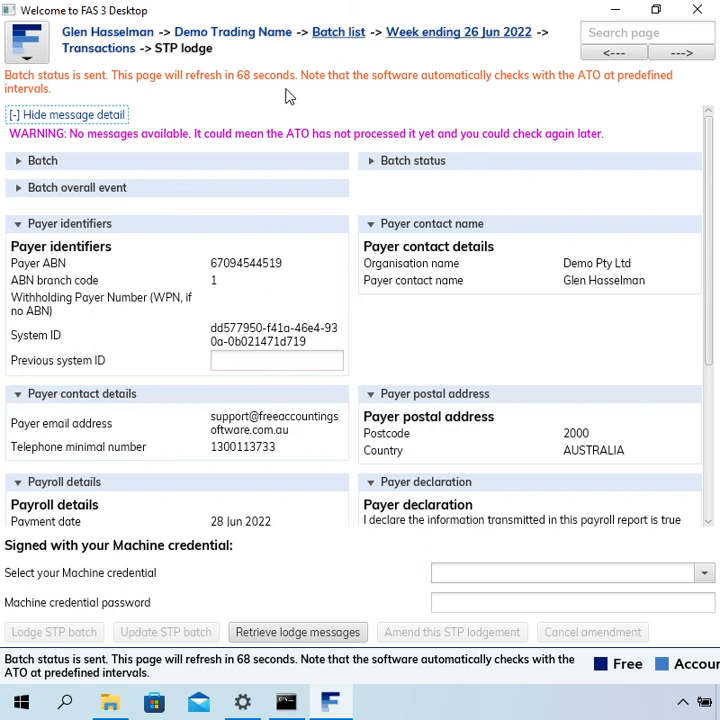
mouse_move(286, 100)
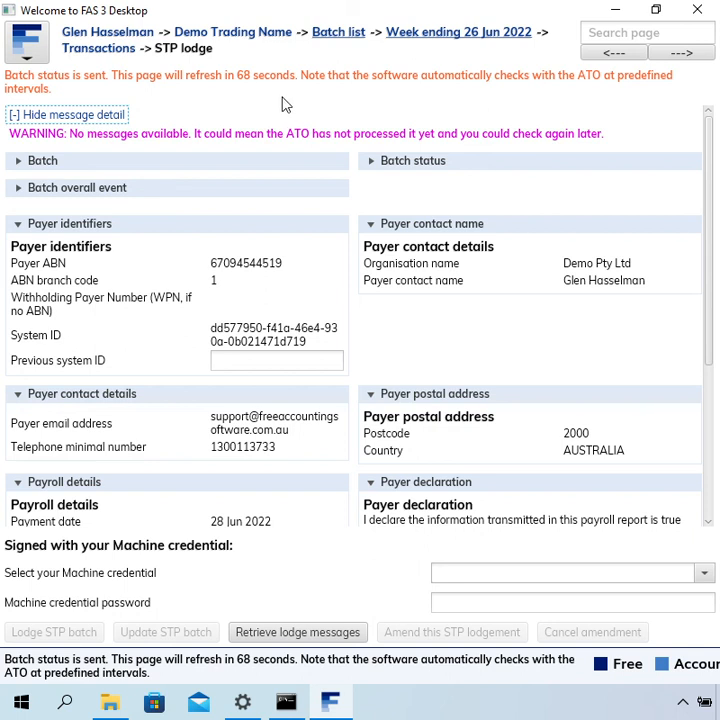